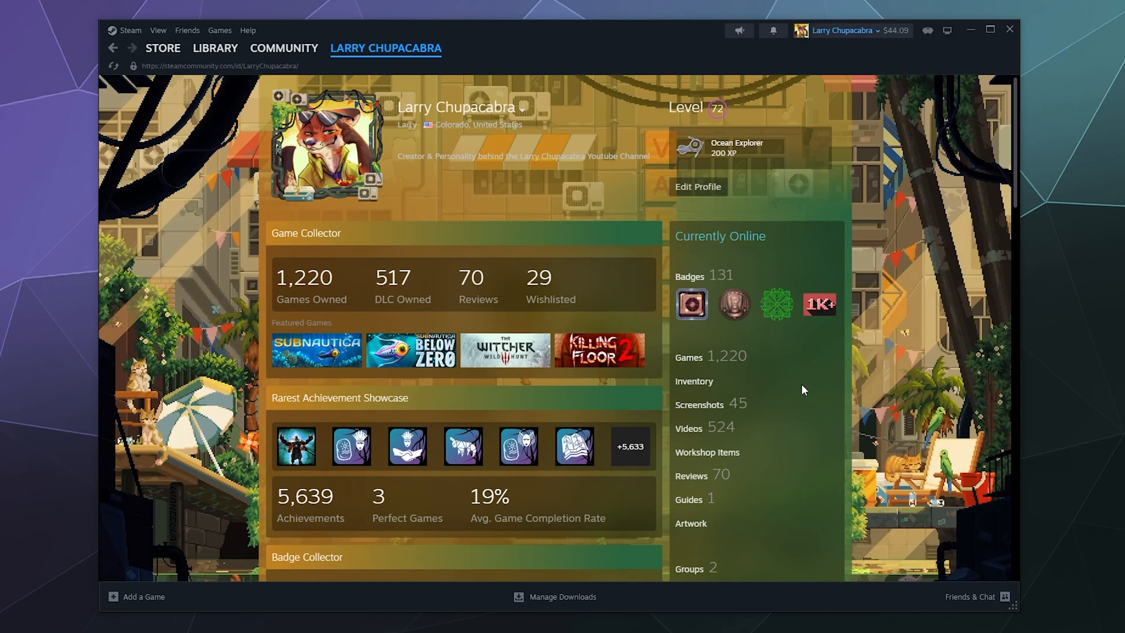
mouse_move(583, 201)
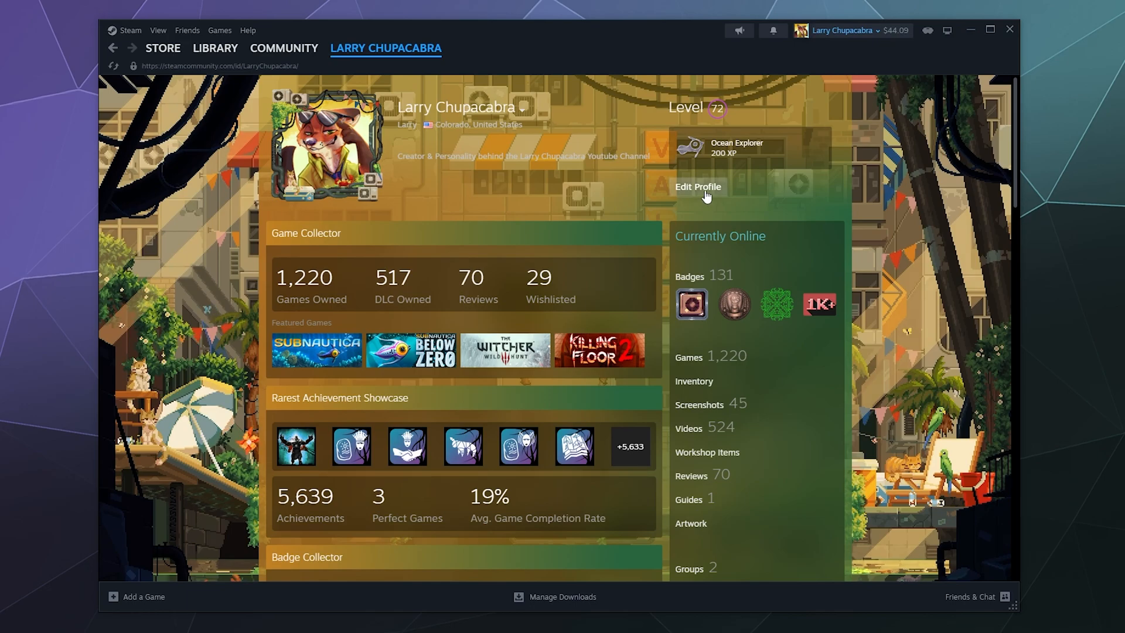
Step: Open Edit Profile from the Steam profile page
click(698, 186)
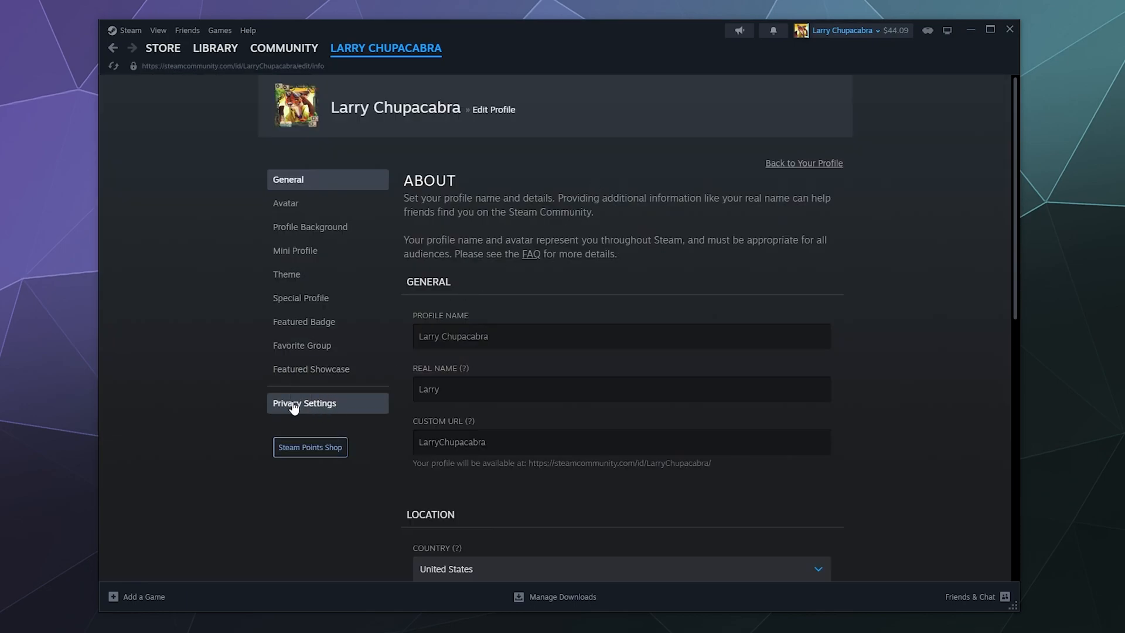
Step: Go to Privacy Settings and view the My profile visibility options
click(304, 402)
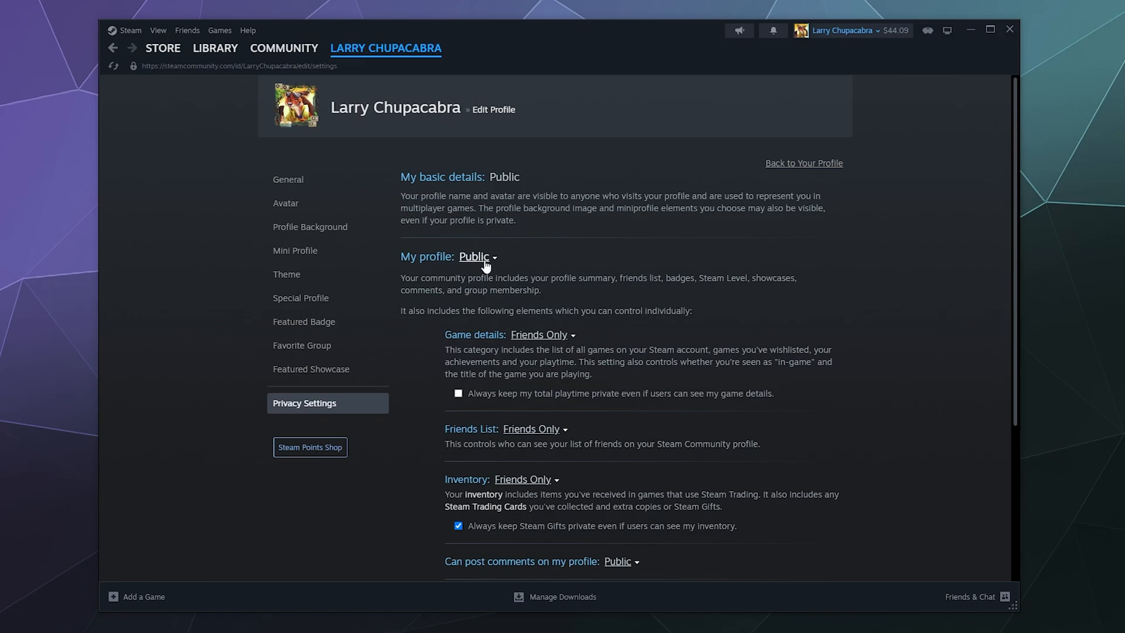
click(476, 256)
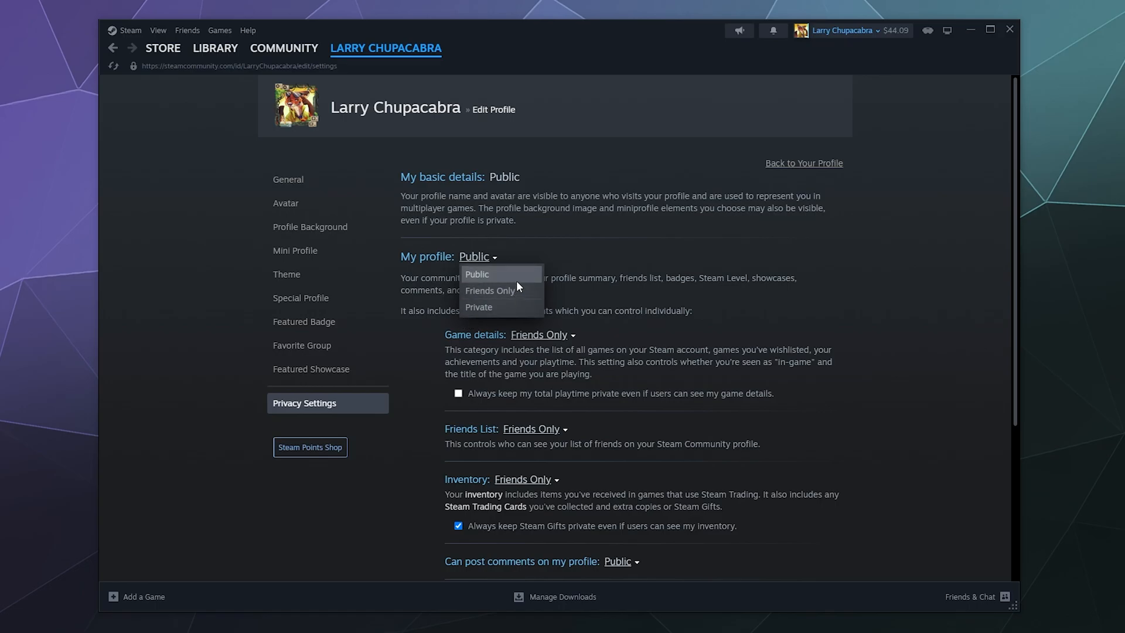
mouse_move(519, 278)
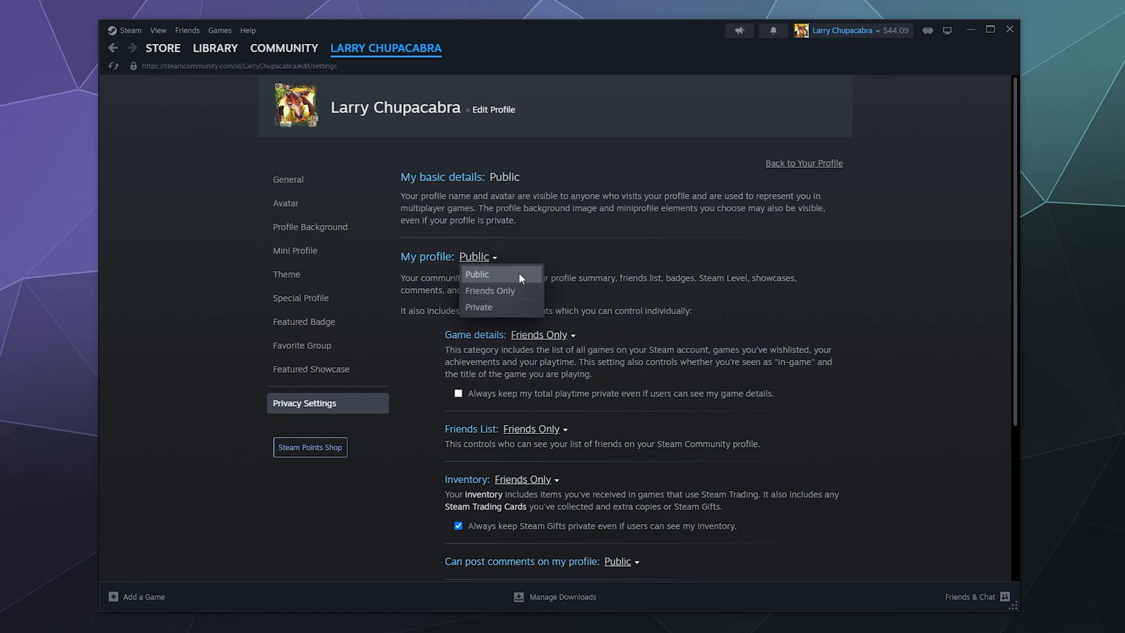
mouse_move(511, 307)
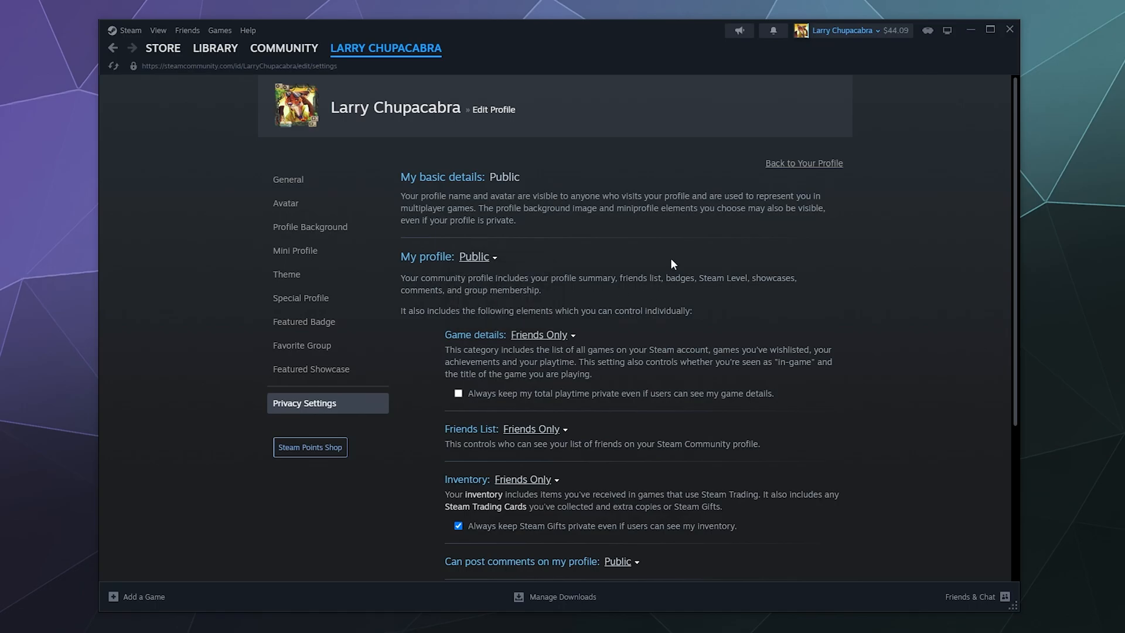
Step: Set Game details visibility to Friends Only
scroll(down, 3)
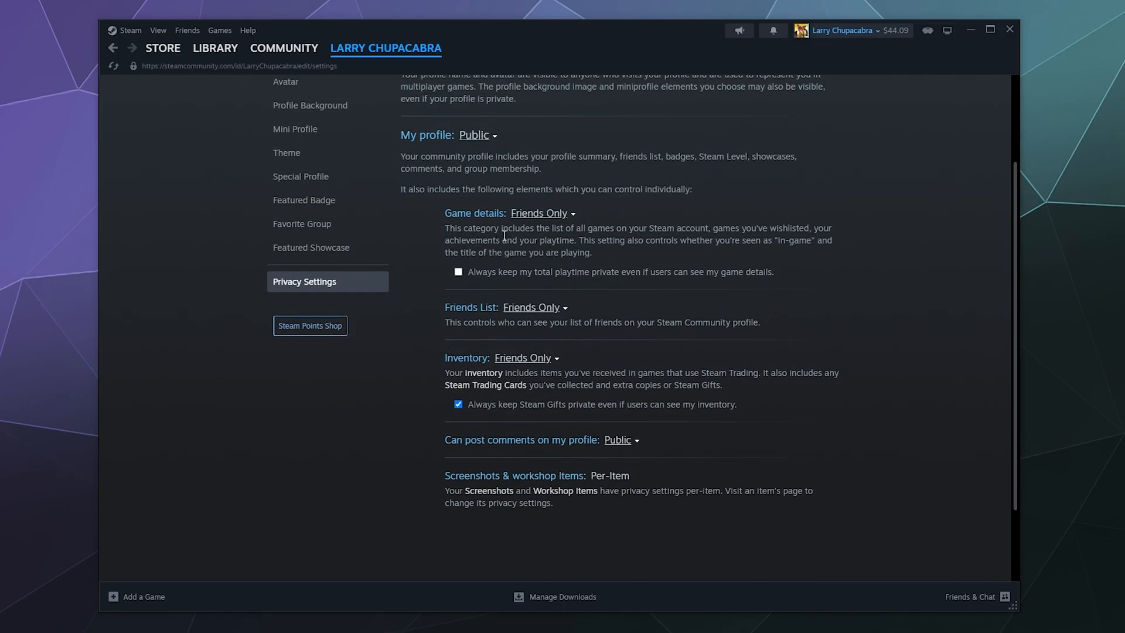
mouse_move(628, 210)
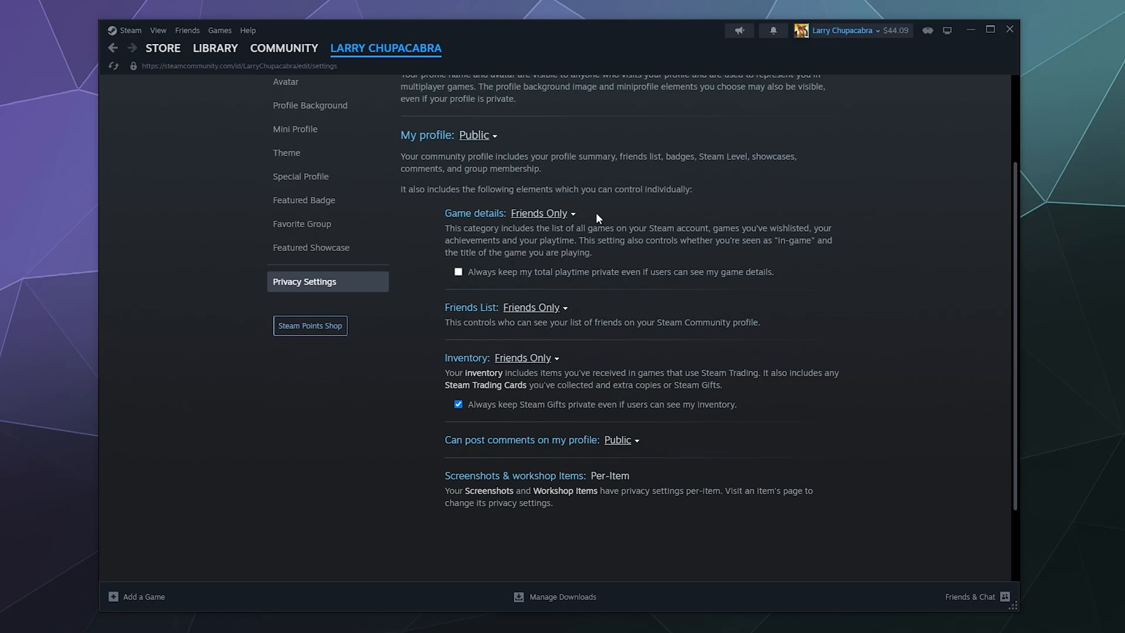
mouse_move(597, 218)
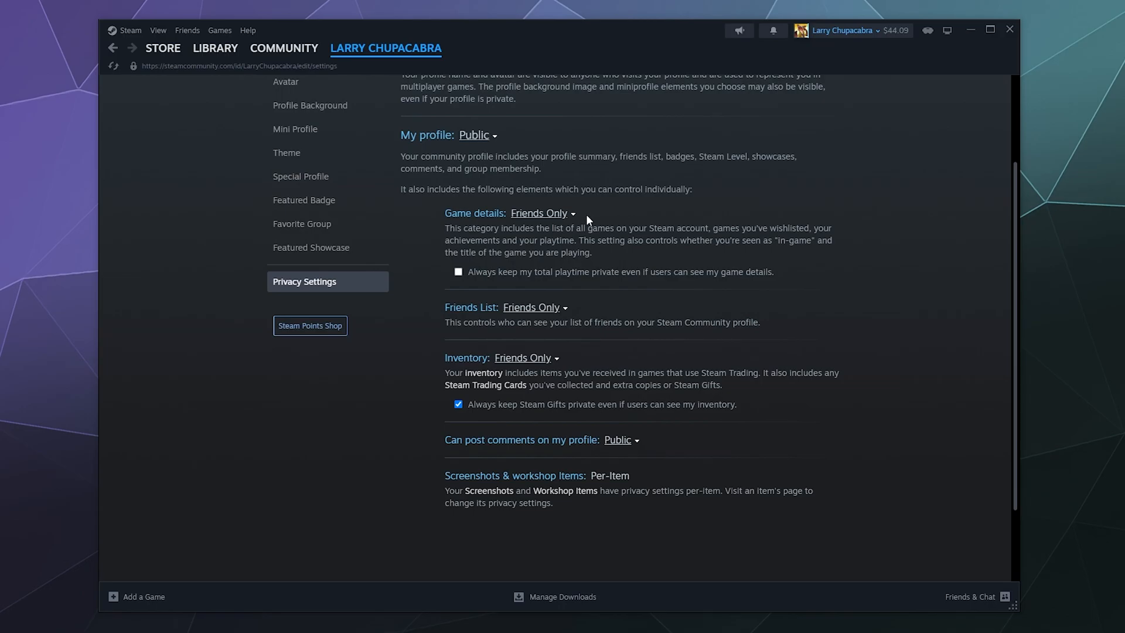
click(542, 214)
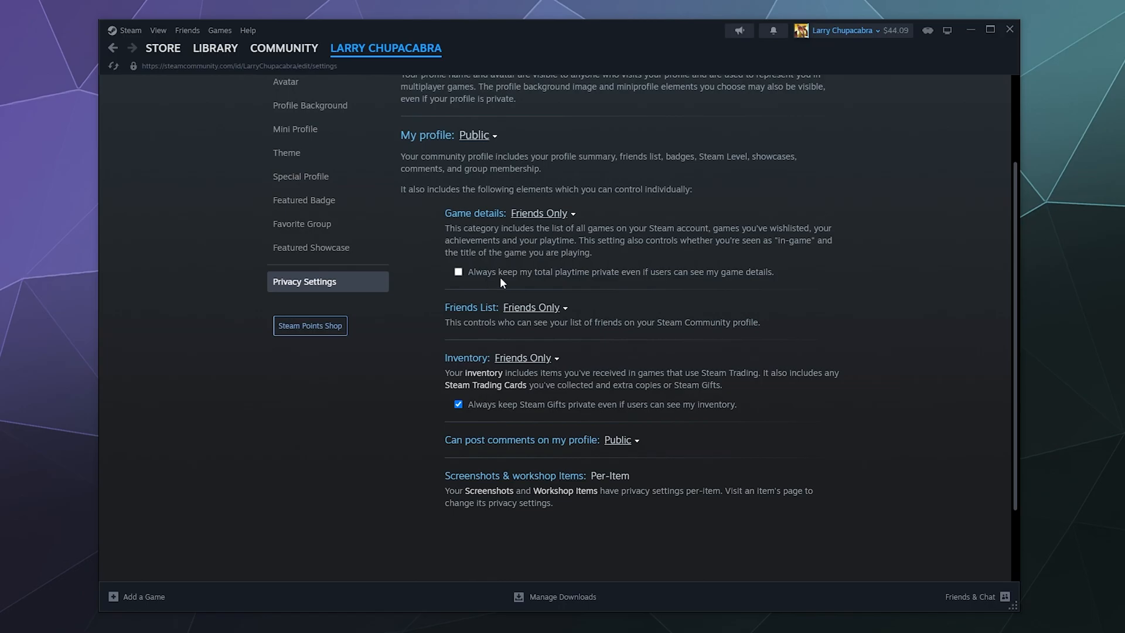
mouse_move(600, 282)
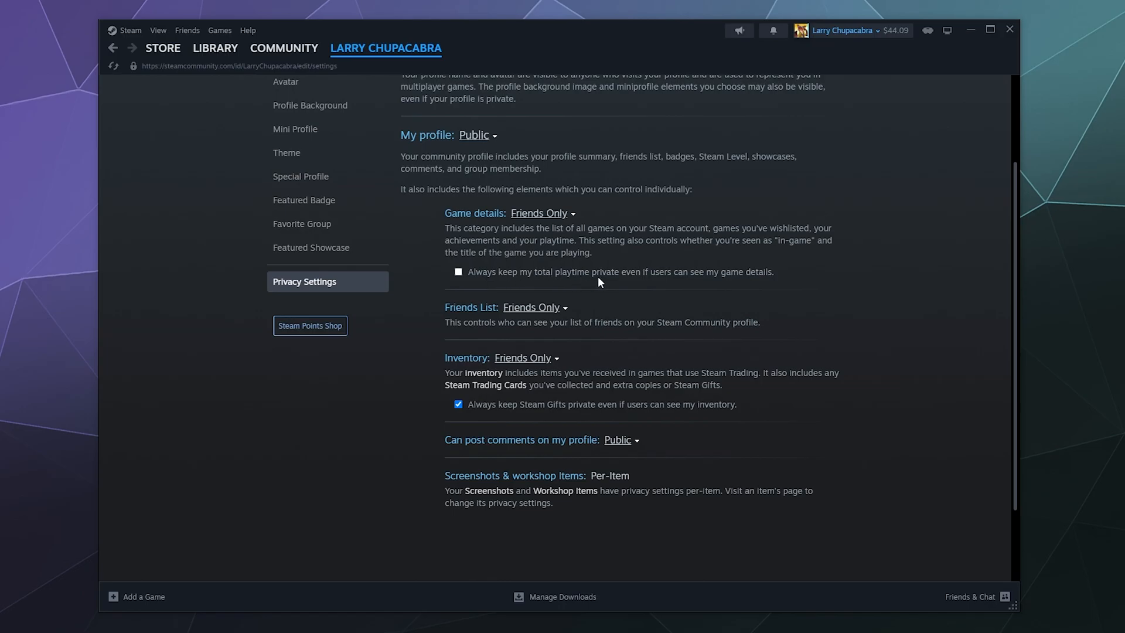
mouse_move(710, 281)
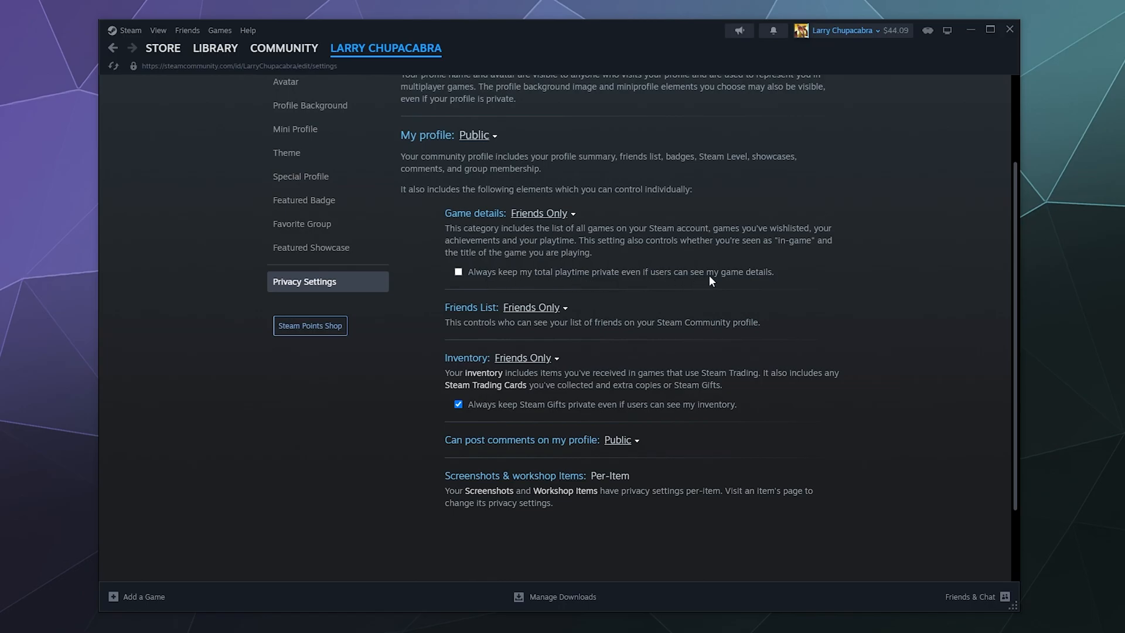
mouse_move(644, 208)
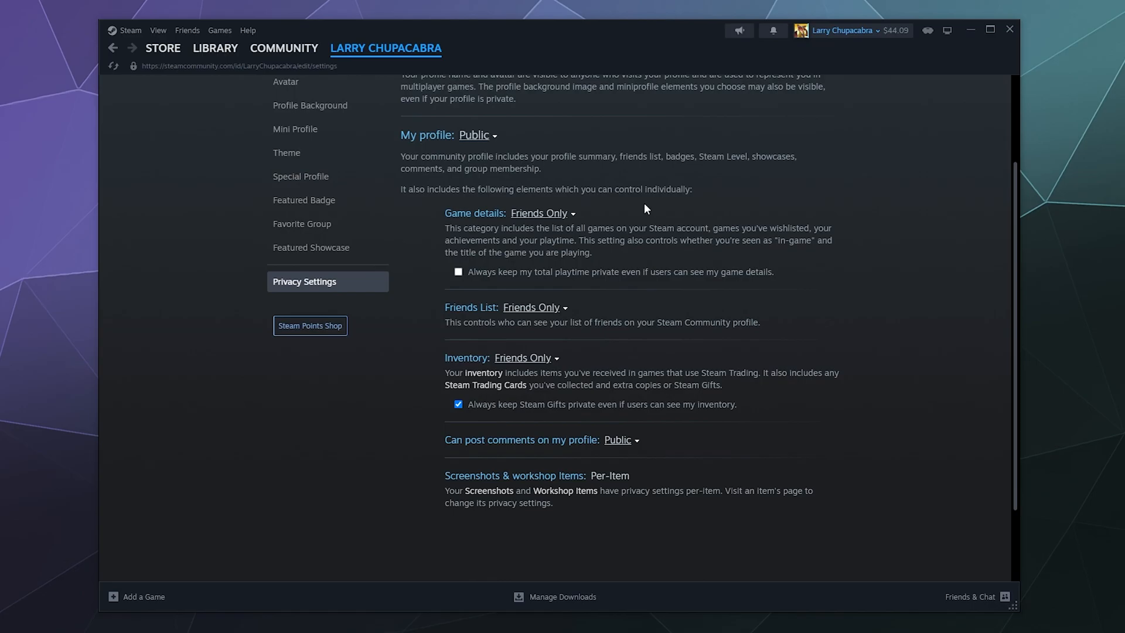
mouse_move(498, 265)
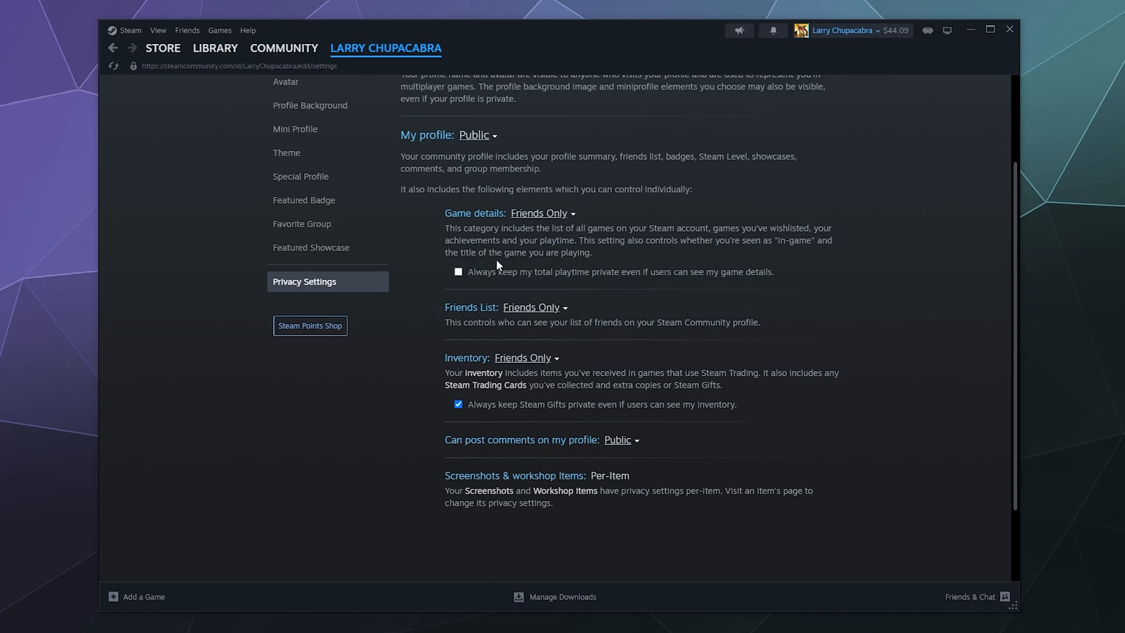
click(457, 271)
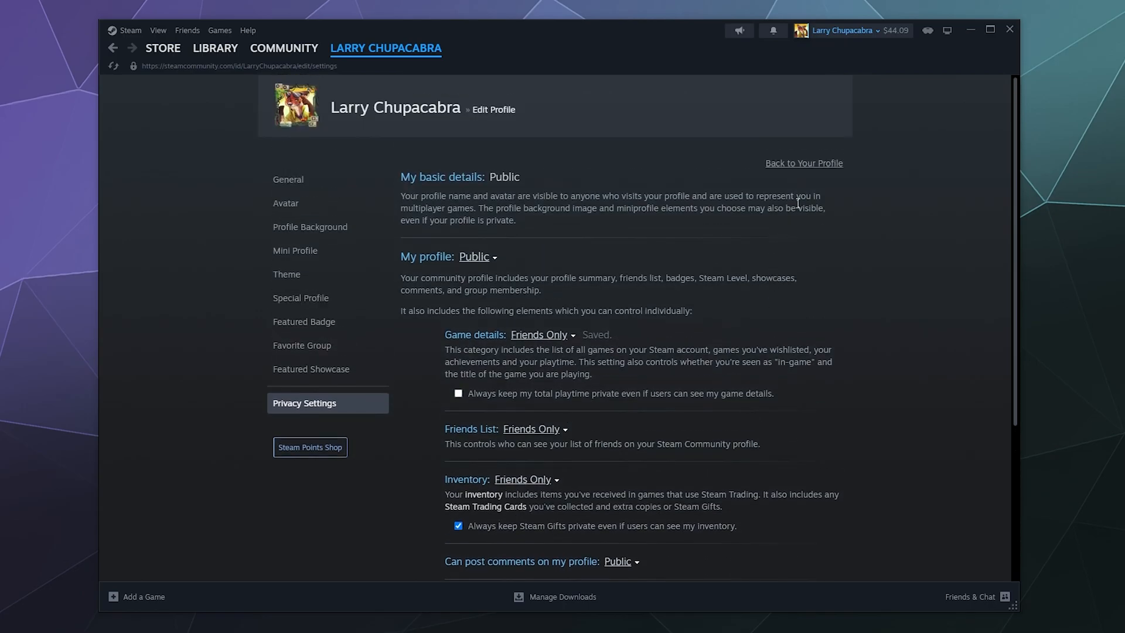
Step: Return to the profile page and reopen Edit Profile's General section
click(802, 163)
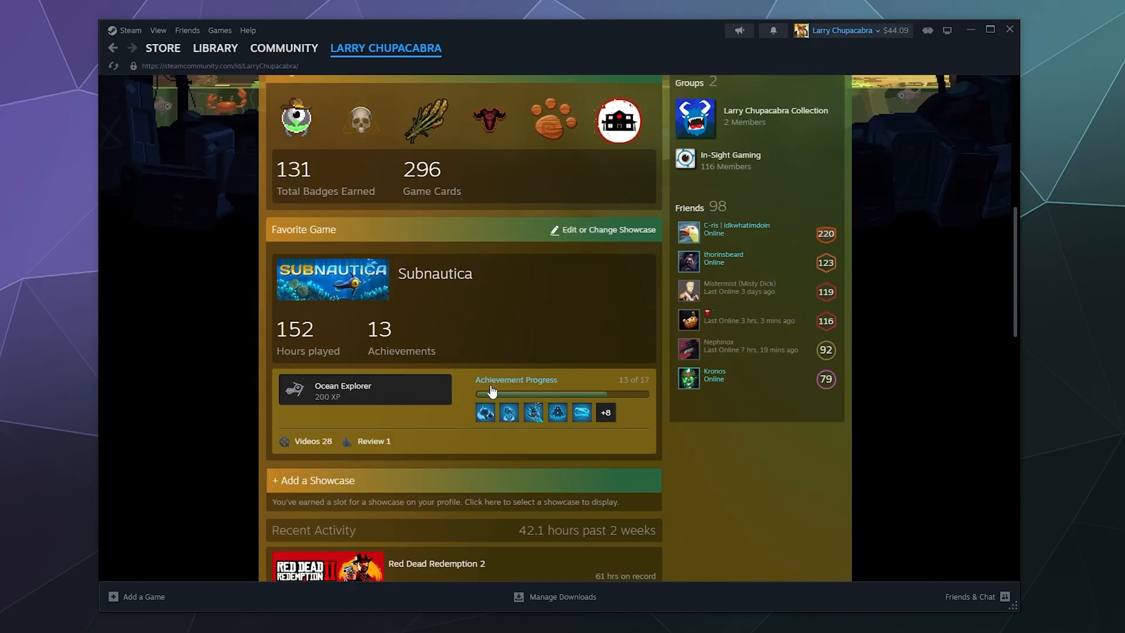
scroll(down, 3)
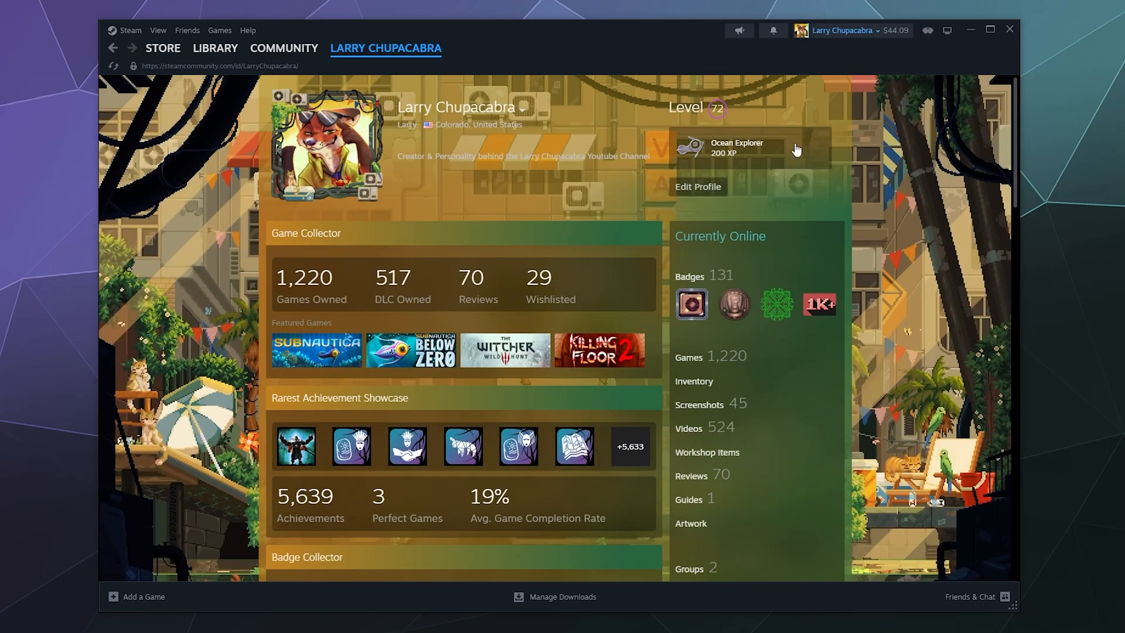
click(698, 187)
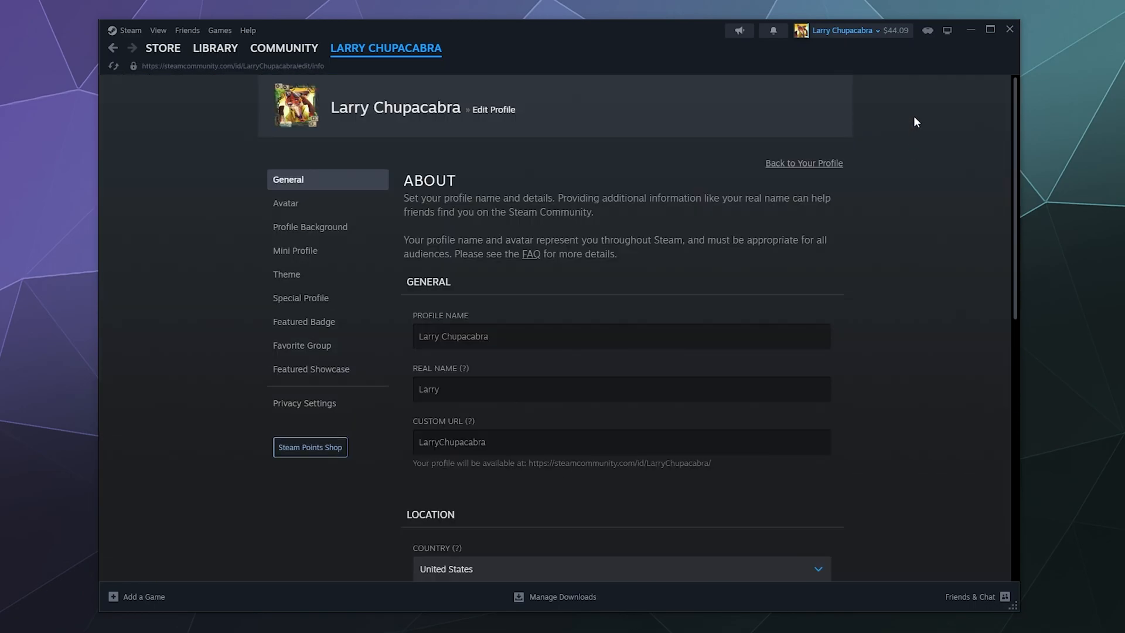
Step: Open Privacy Settings and scroll through game details, friends list and inventory visibility
click(304, 403)
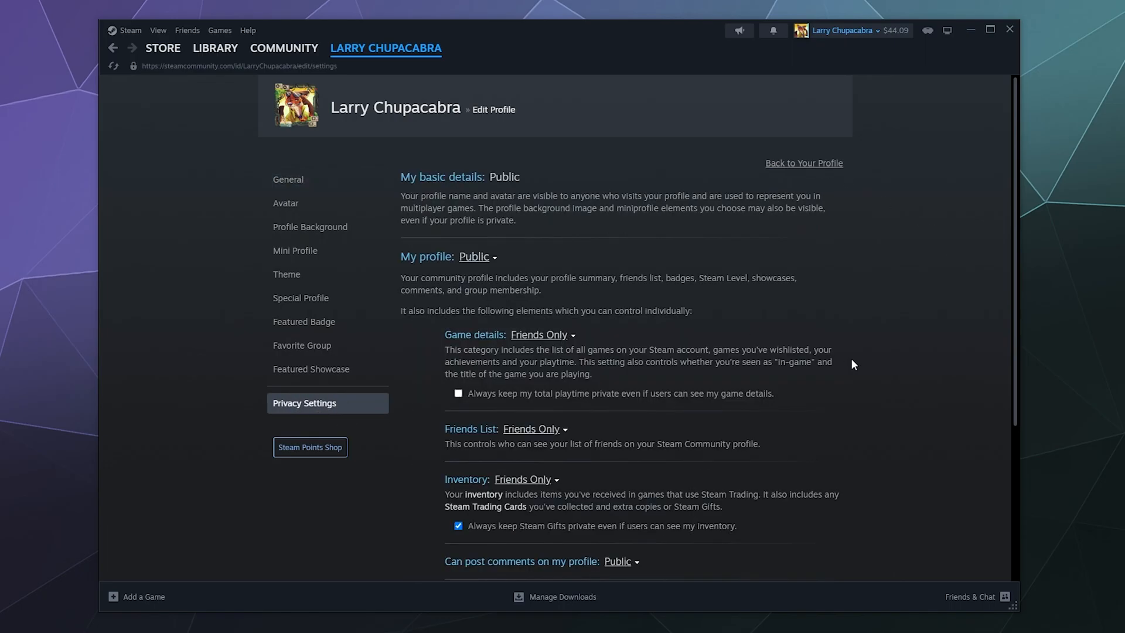
scroll(down, 3)
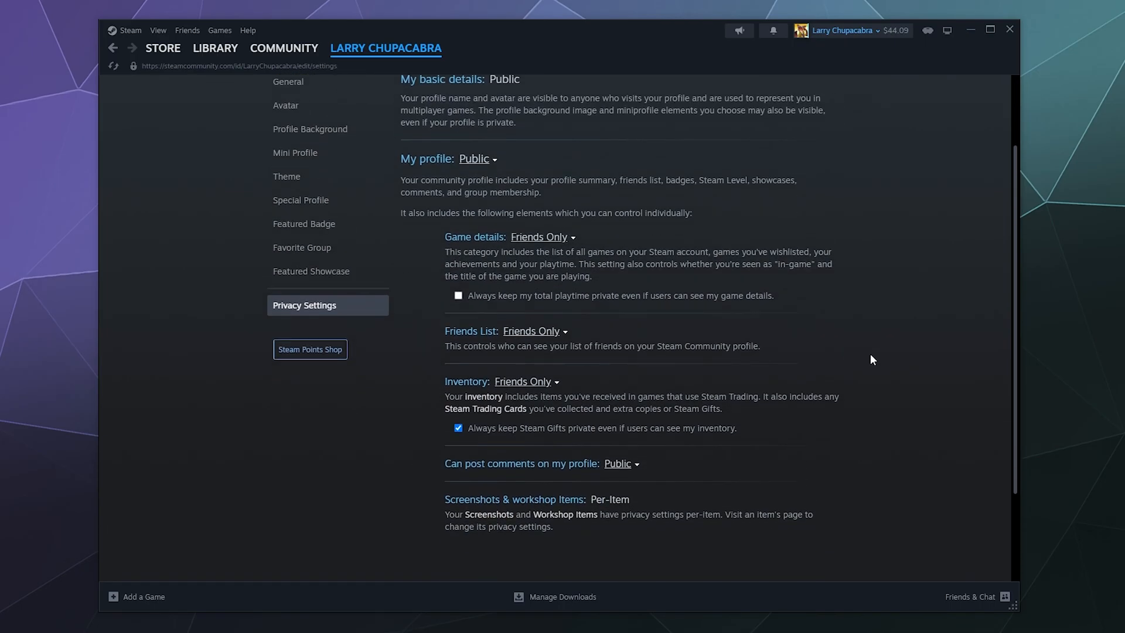
mouse_move(862, 365)
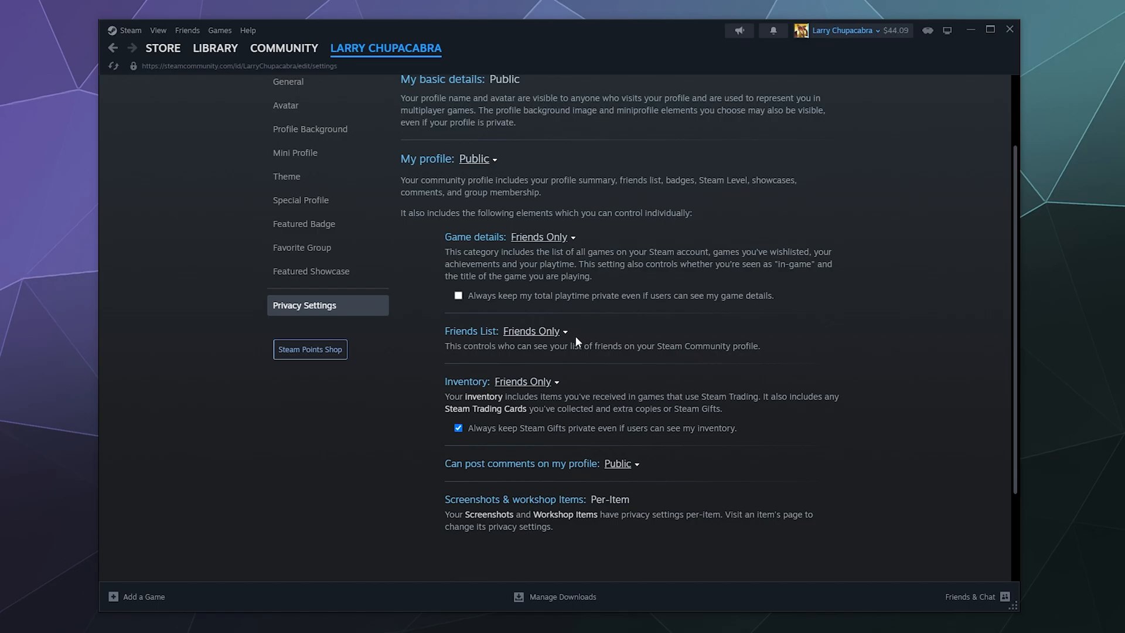
mouse_move(608, 337)
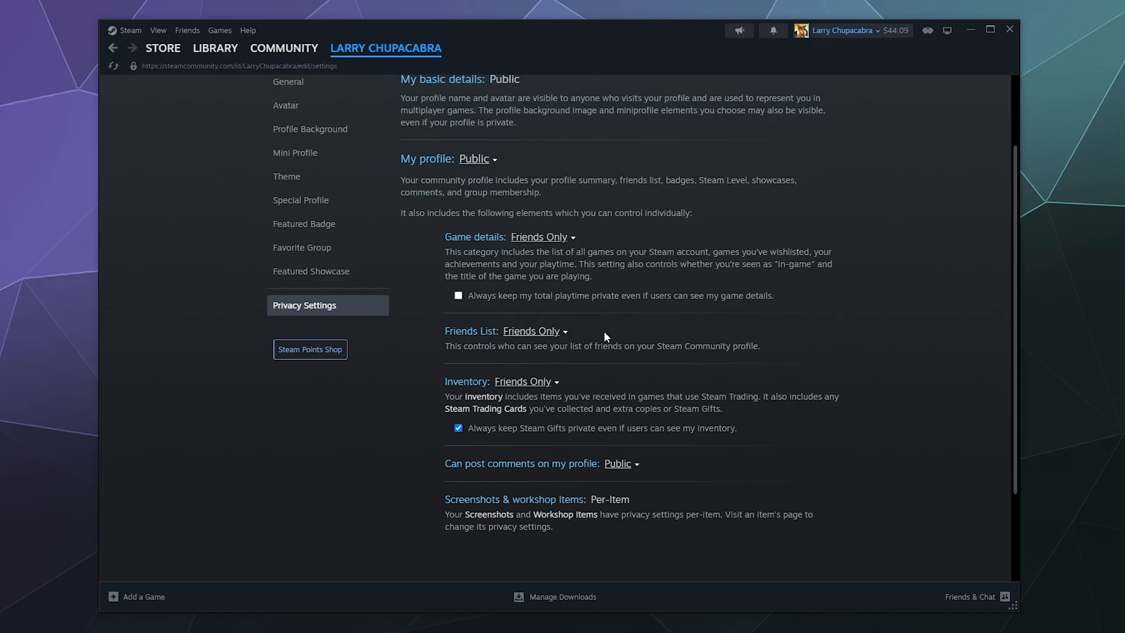
mouse_move(638, 337)
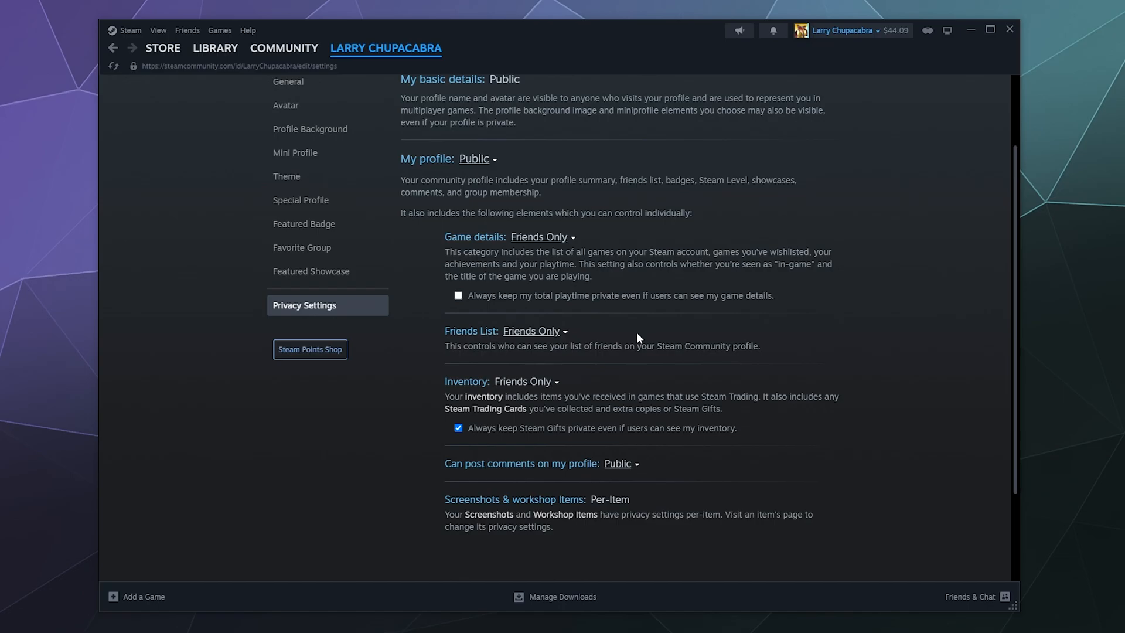
mouse_move(614, 387)
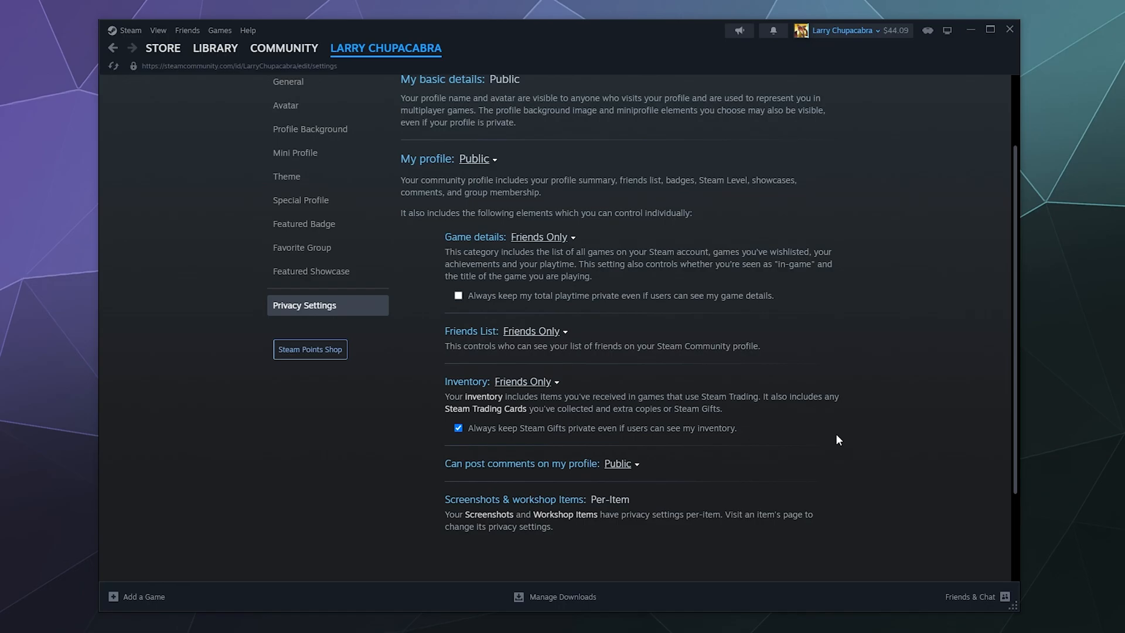
mouse_move(453, 460)
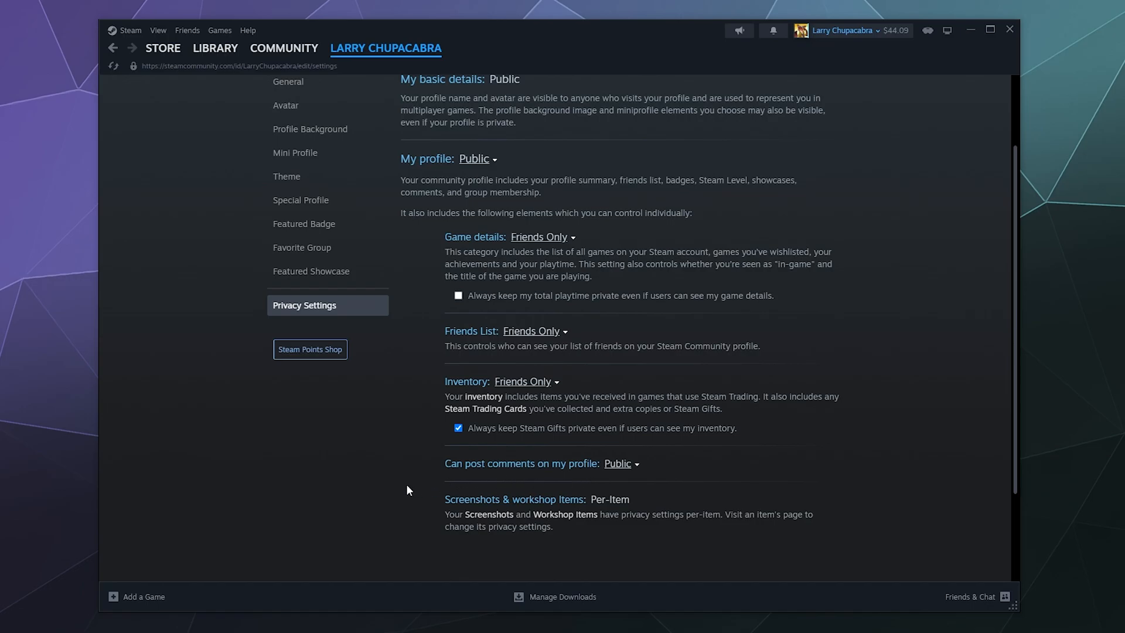
mouse_move(375, 478)
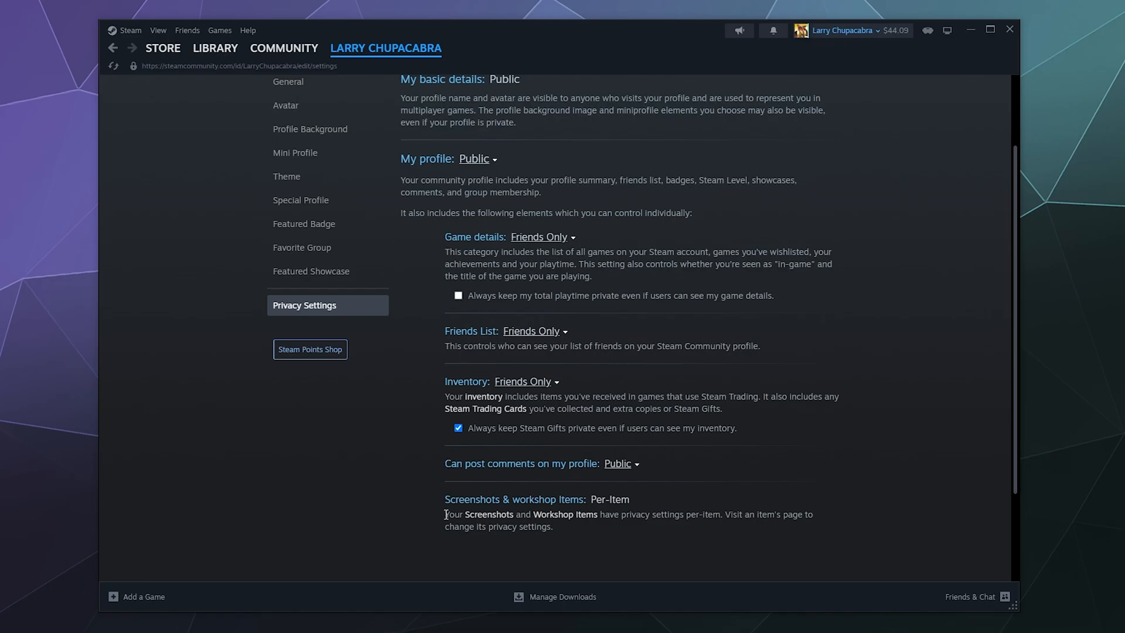
scroll(down, 3)
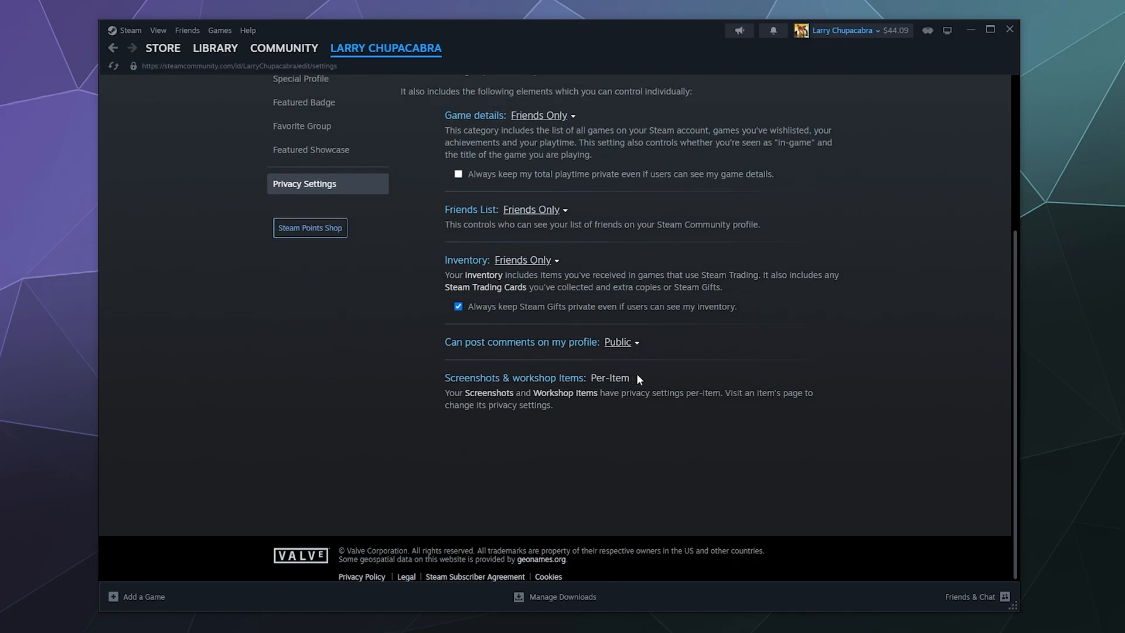
mouse_move(463, 506)
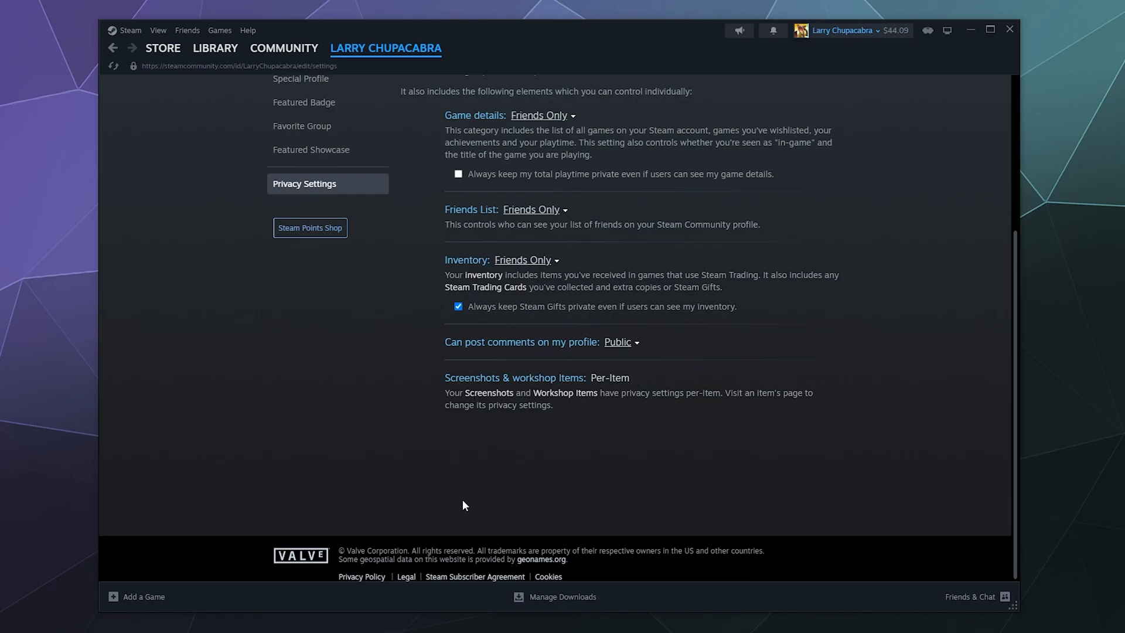
mouse_move(561, 410)
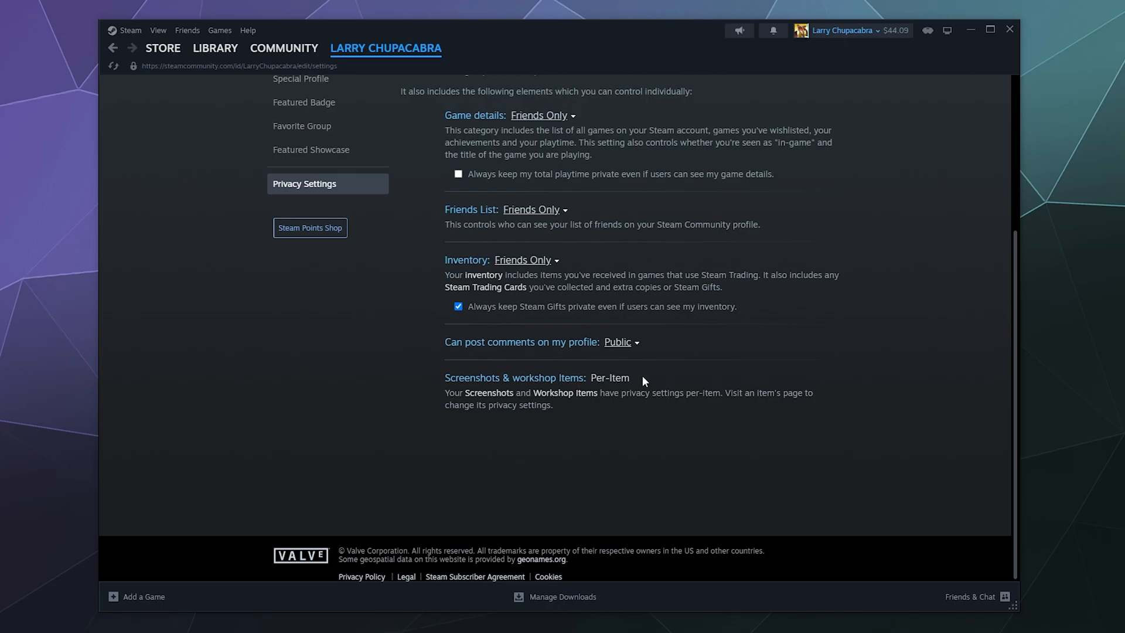
mouse_move(572, 379)
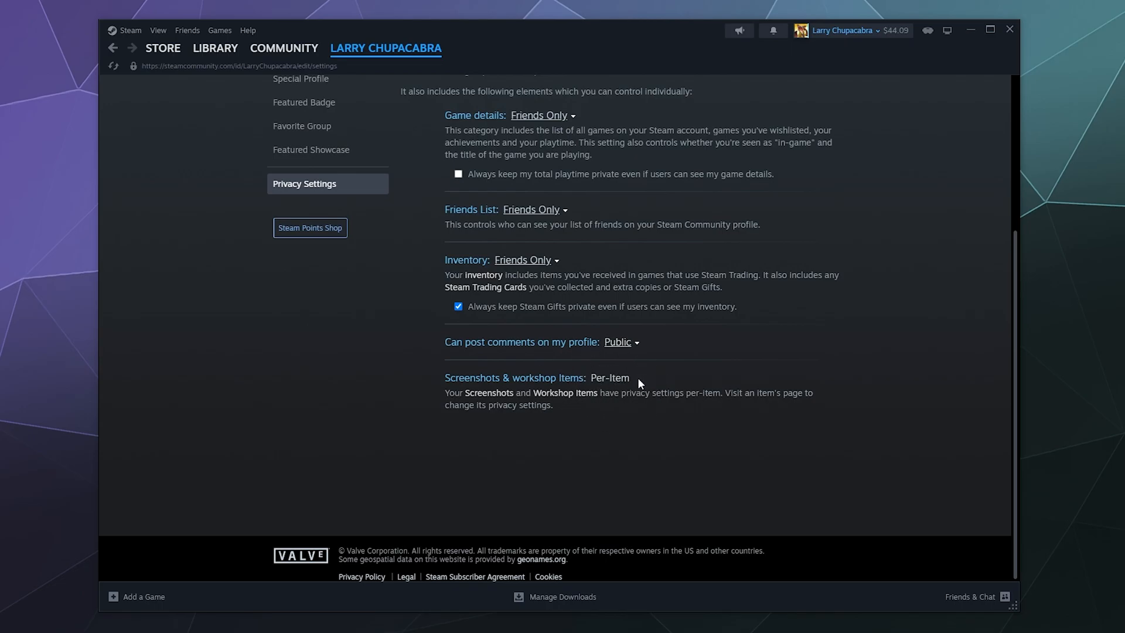
mouse_move(575, 364)
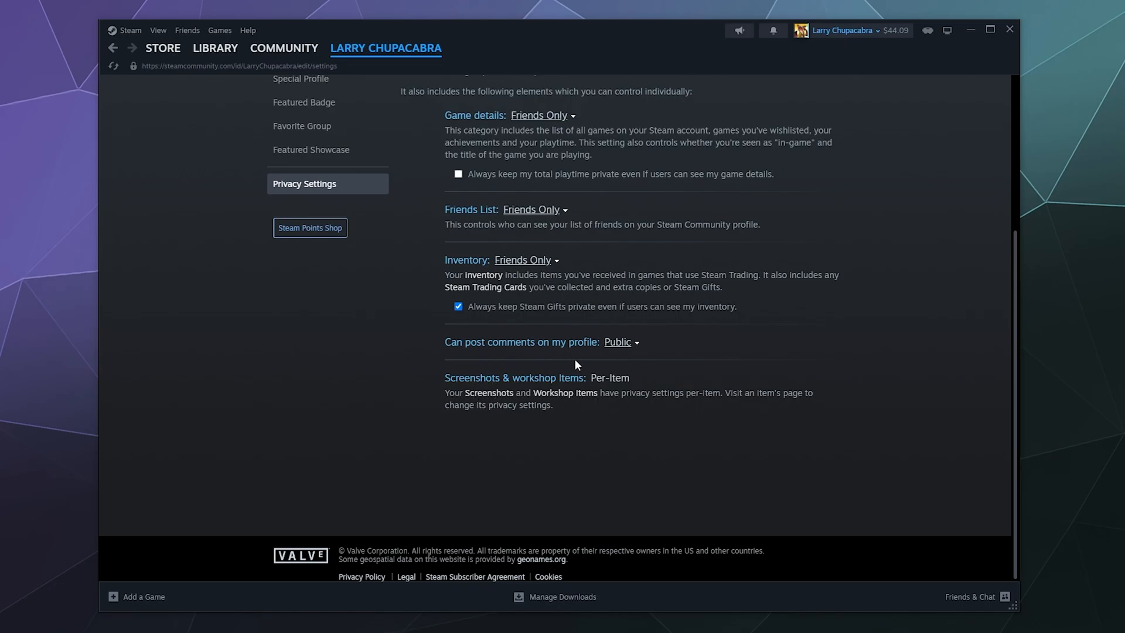
mouse_move(559, 469)
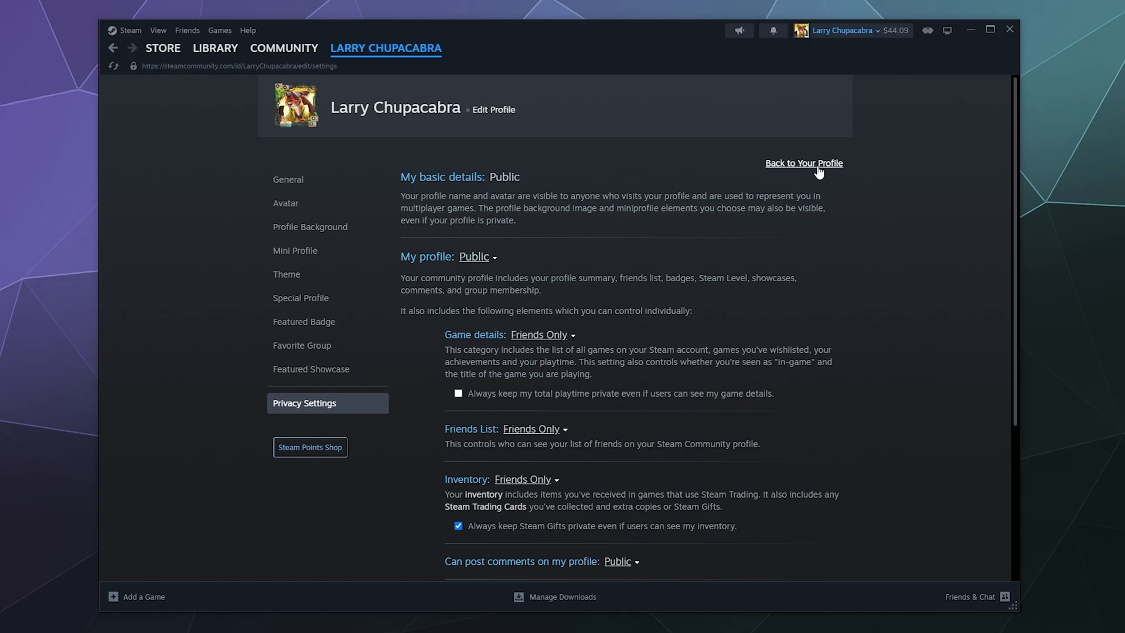
Step: Return to the public profile page and reveal the Library tab's sub-sections
click(803, 163)
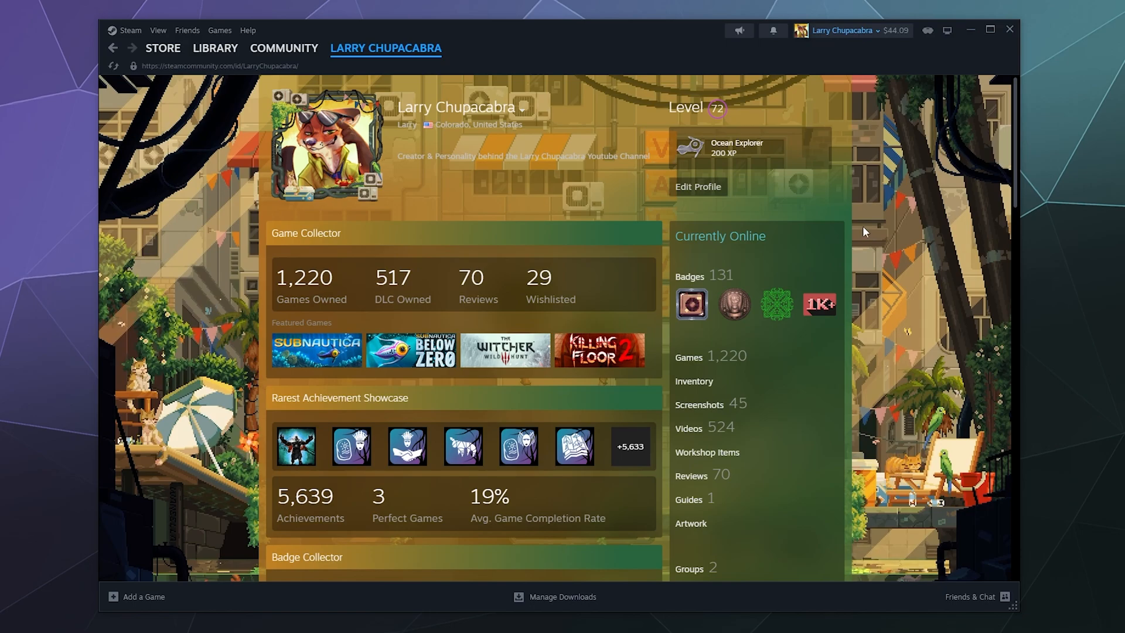
click(215, 48)
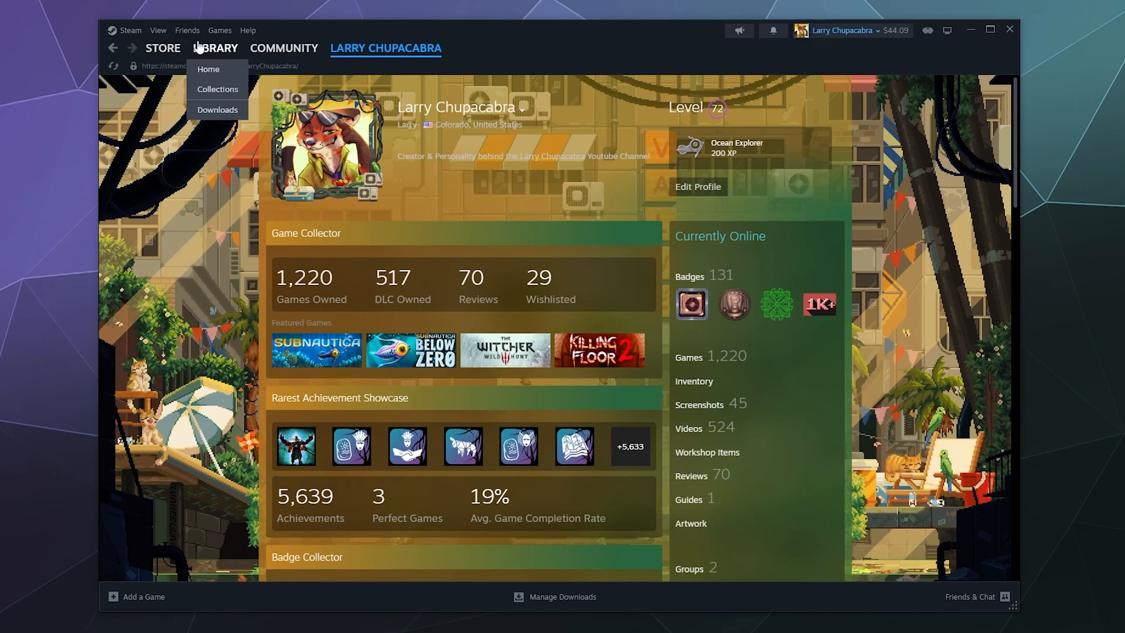